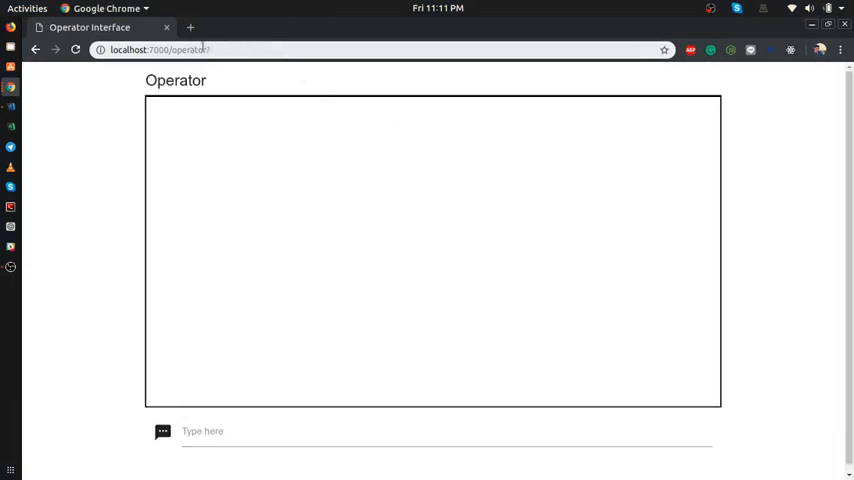
Leave the empty operator console and bring up the four customer chat windows
double_click(200, 50)
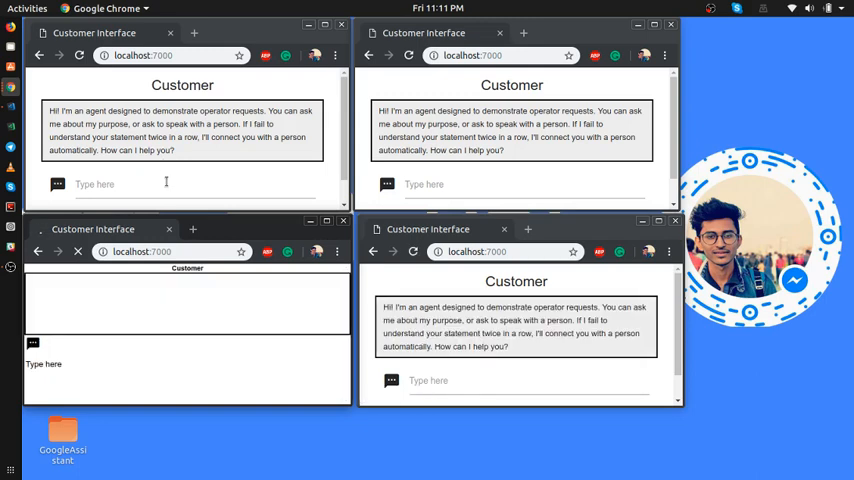
Send 'hey' and 'how are you' in the first customer chat, then greet the bot in the second
left_click(166, 184)
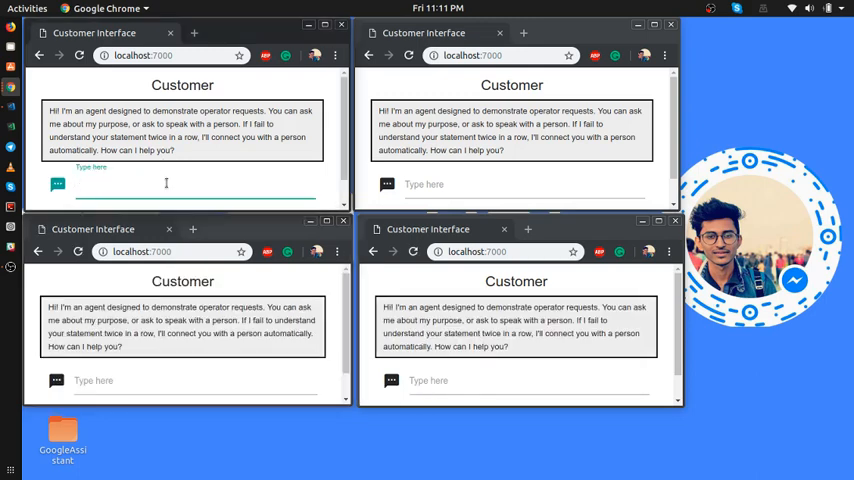
type("hey")
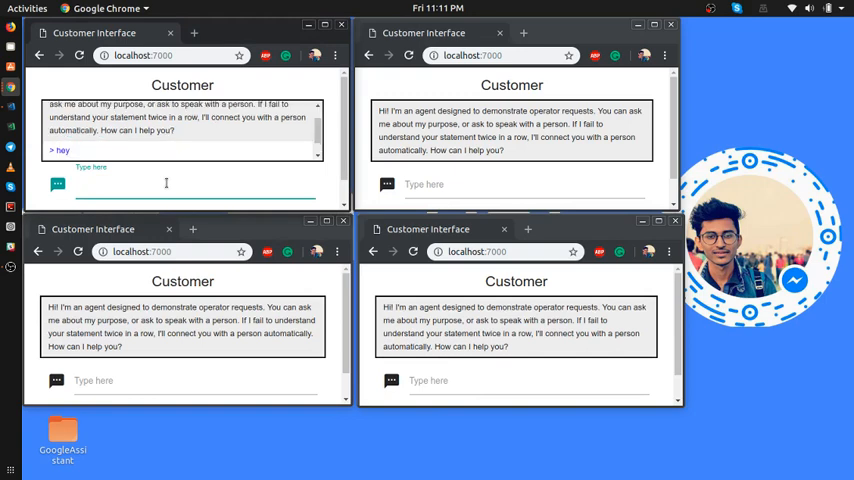
type("how are")
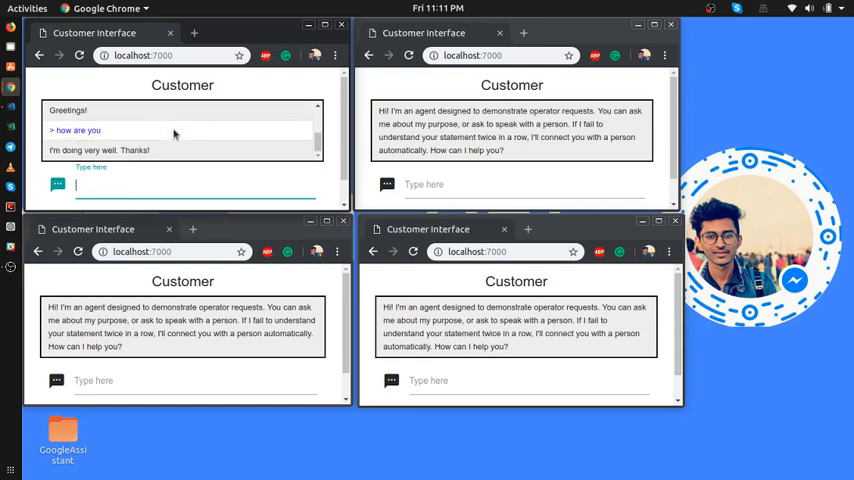
mouse_move(220, 152)
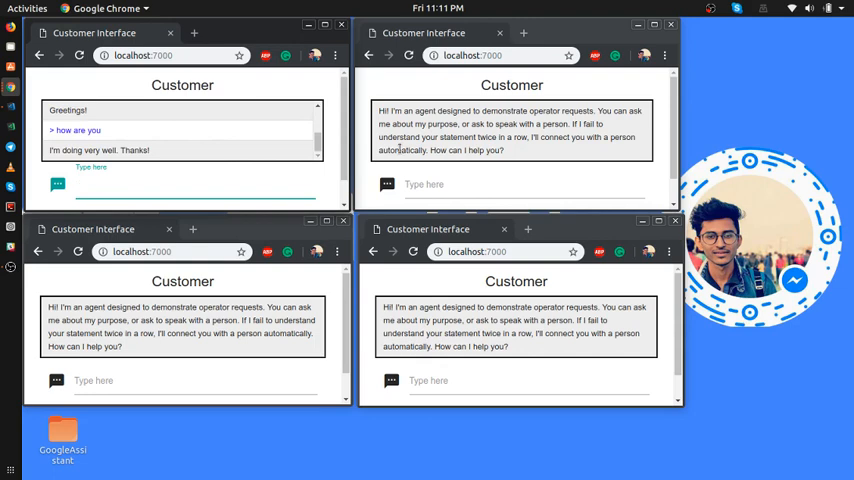
left_click(190, 184)
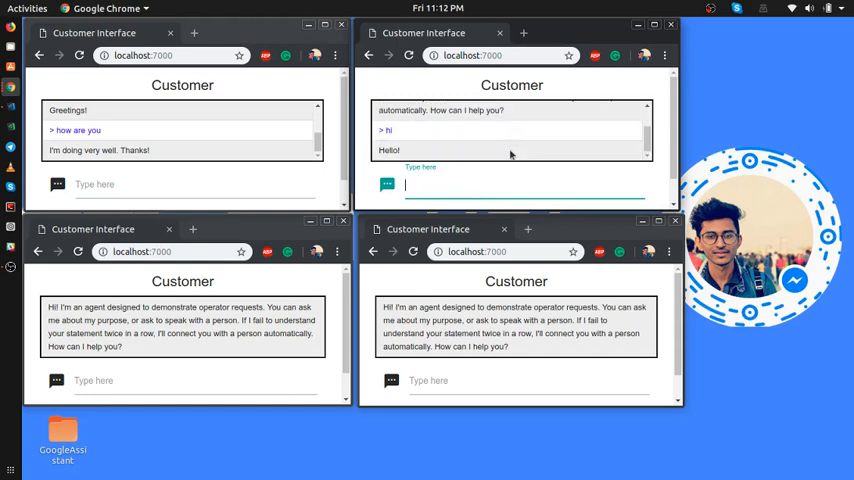
Ask 'how doing?' in the second chat and receive the bot's offer to connect an agent
type("ho")
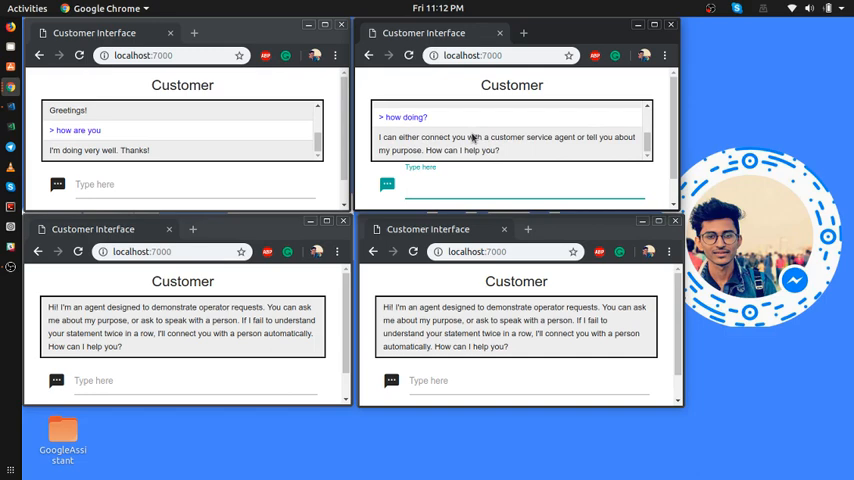
left_click(516, 184)
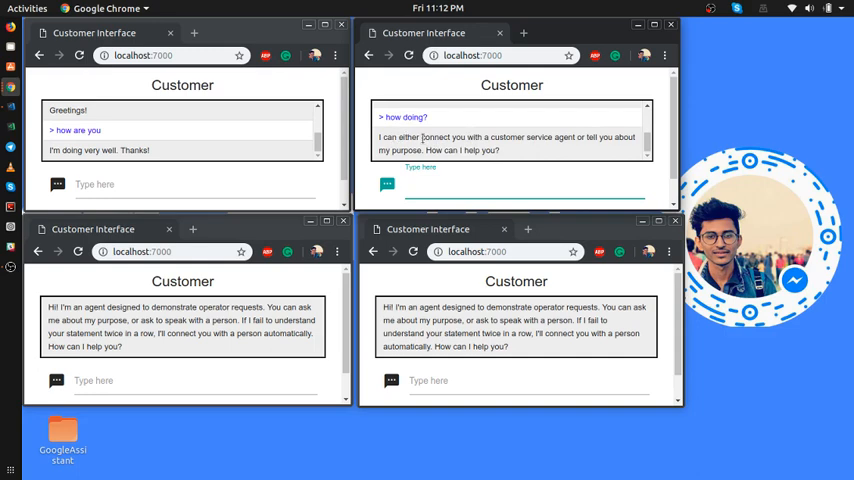
left_click(510, 186)
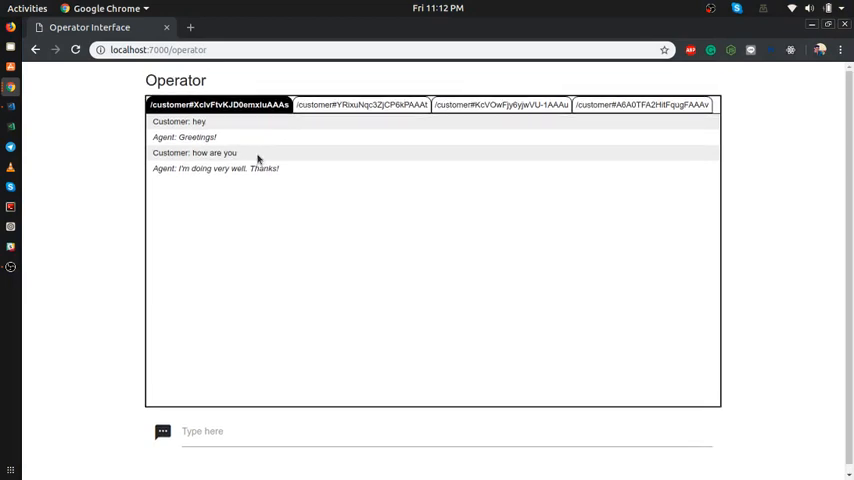
Review the first and third customers' logged conversations in the operator console
left_click(496, 104)
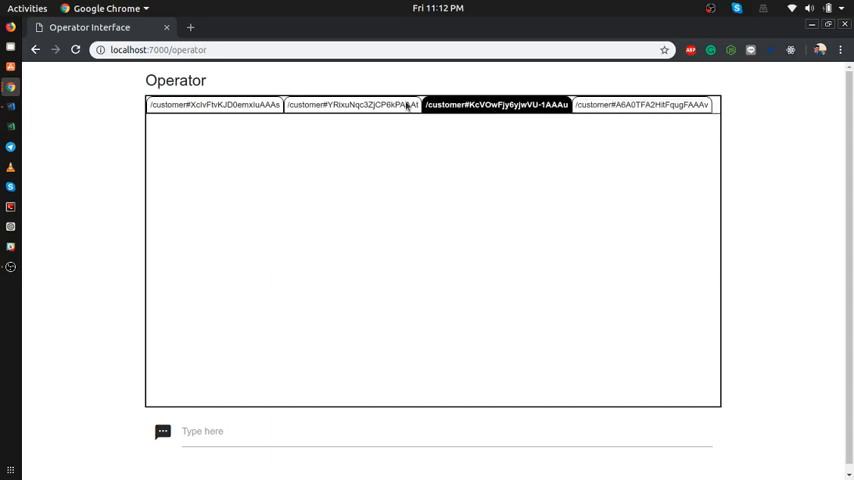
left_click(356, 104)
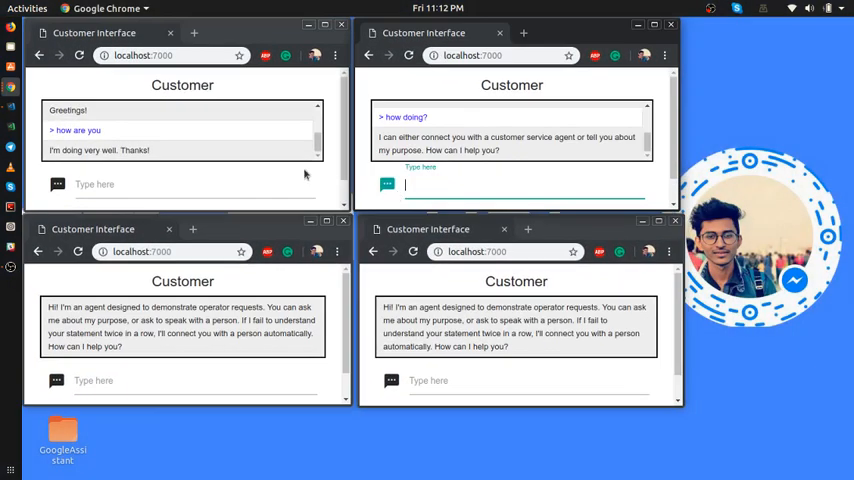
Send 'hey i want to talk to human' in the first chat to get handed off to a live operator
type("h")
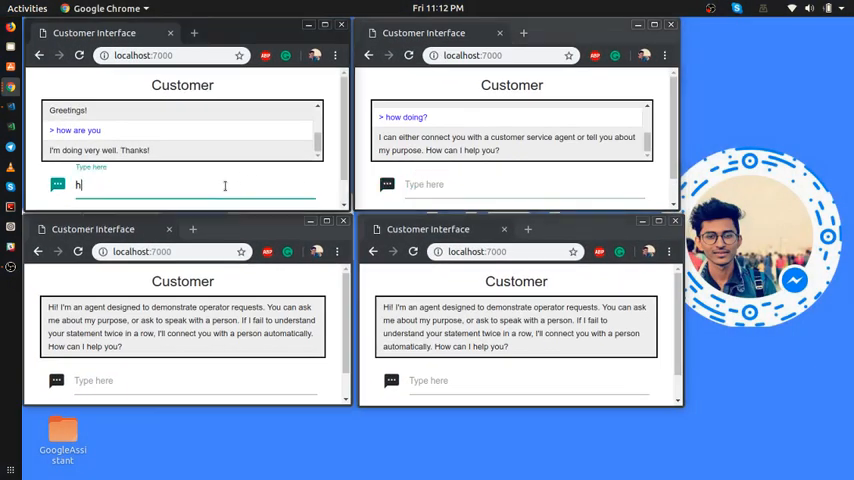
type("ey i")
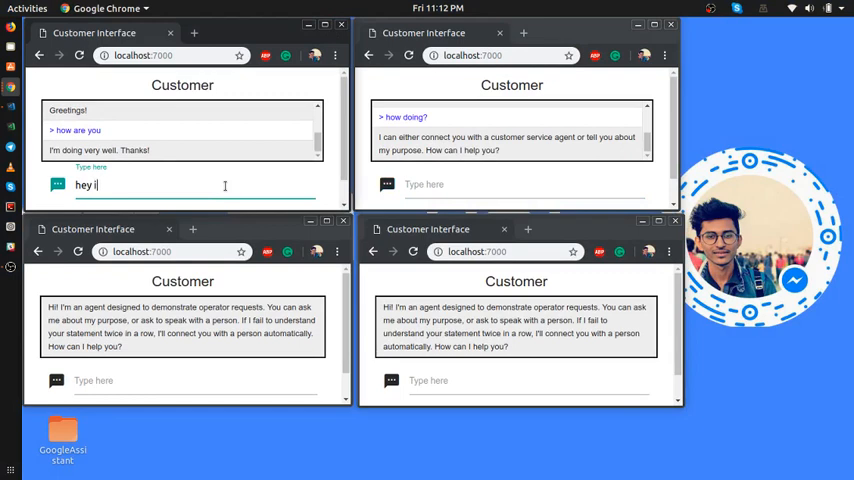
type("want to")
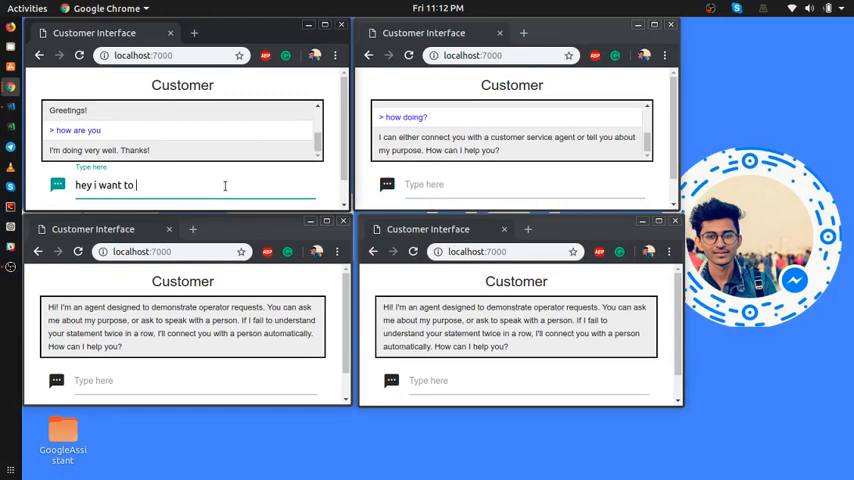
type("talk to h")
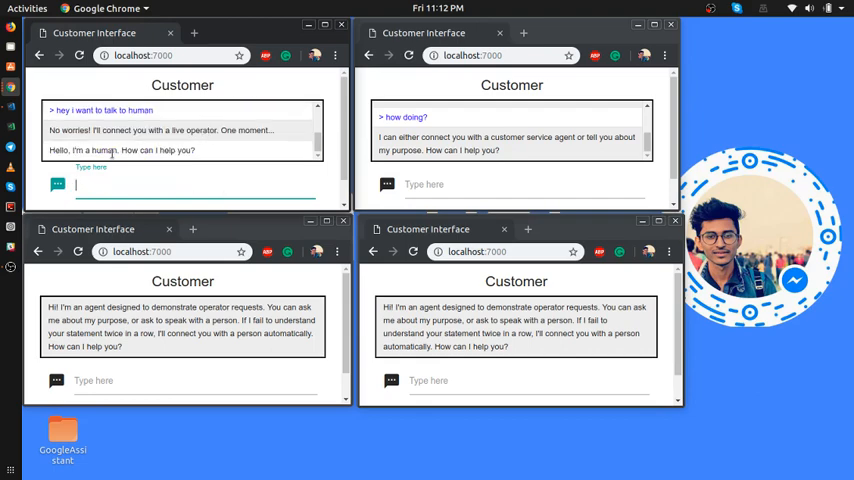
left_click(28, 8)
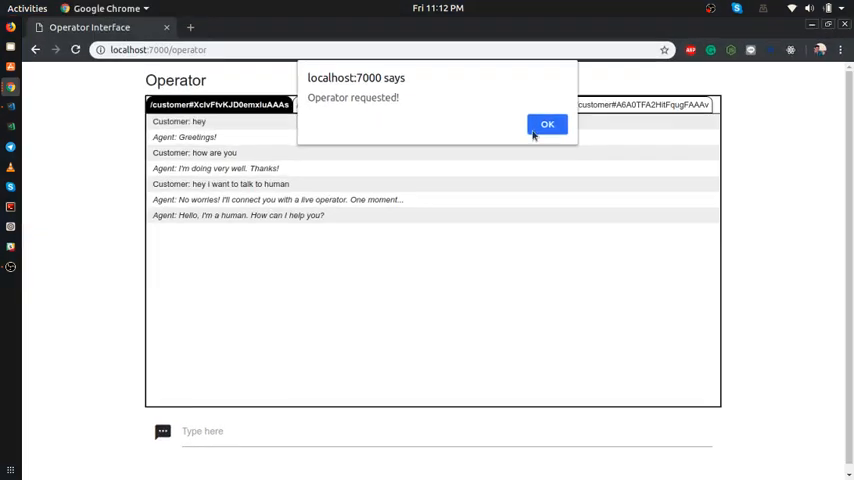
Acknowledge the 'Operator requested!' alert and reply 'i am operator how can i help'
left_click(548, 122)
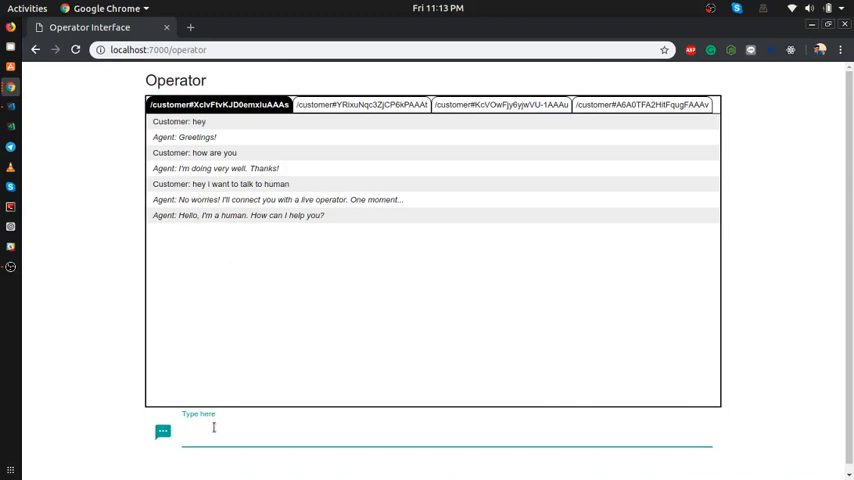
type("i am operator how")
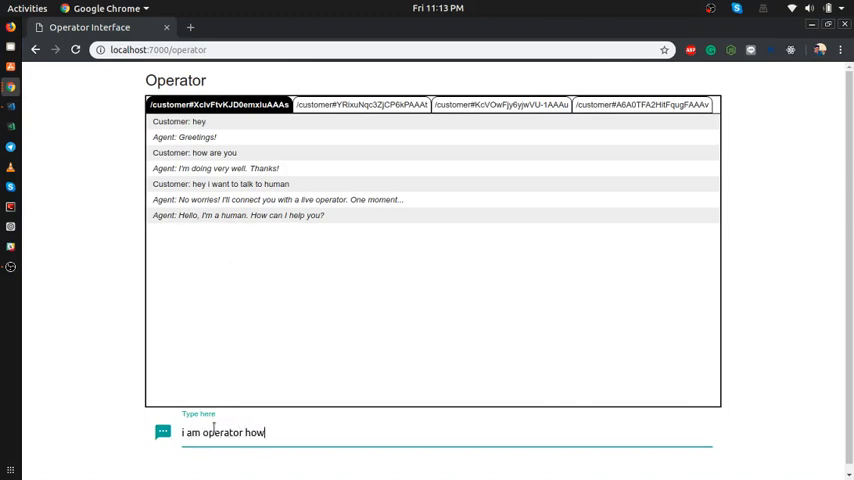
type("can i hel")
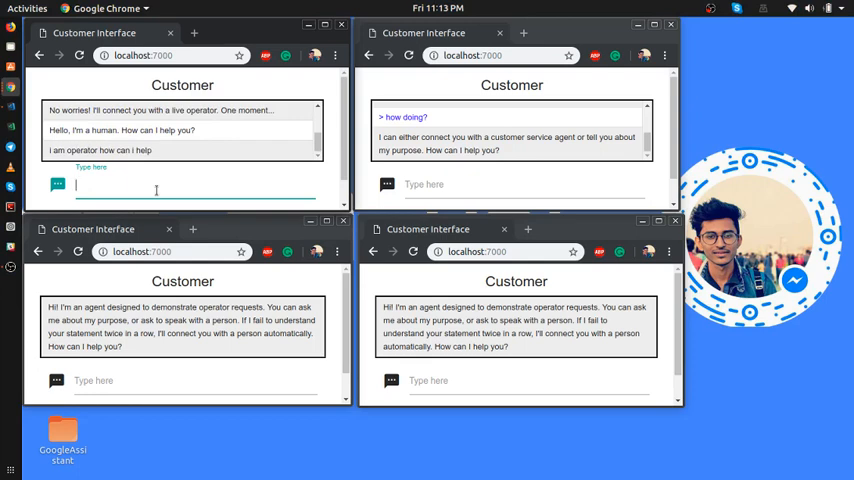
Reply 'great this thing is working' in the first chat, then close that customer's window
type("great this thing is w")
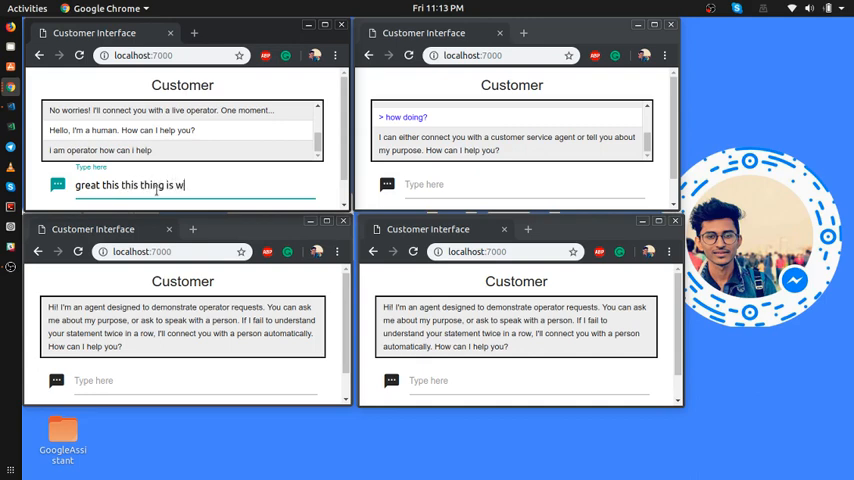
type("orkin")
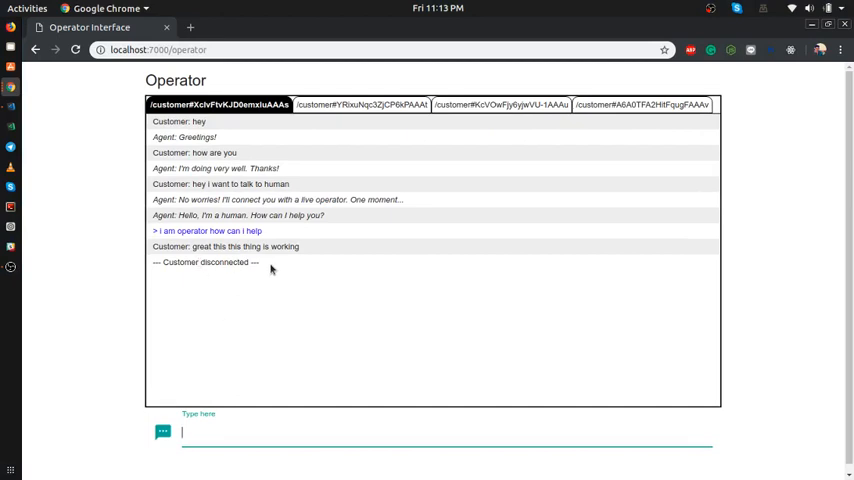
Type 'hi' in the operator box and acknowledge the 'This customer has disconnected' alert
type("hi")
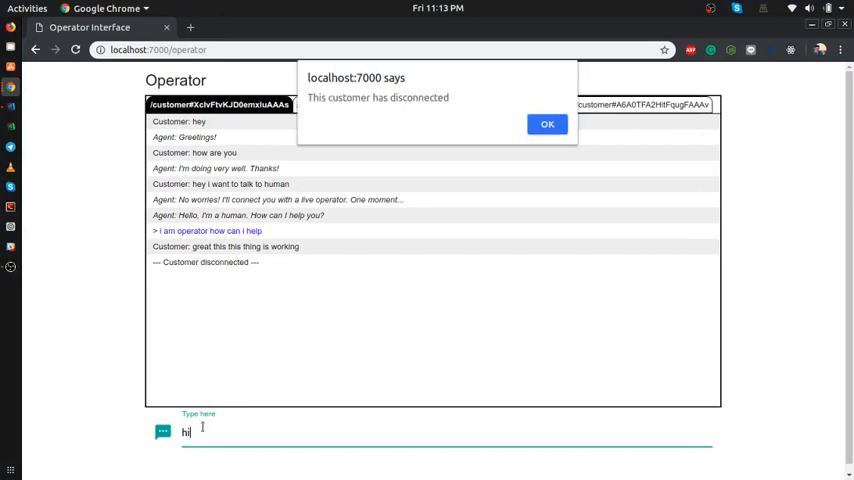
left_click(548, 124)
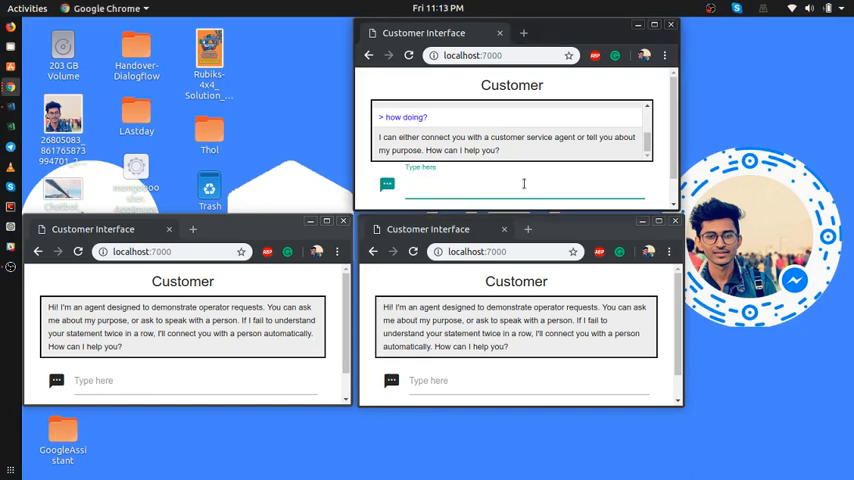
left_click(524, 186)
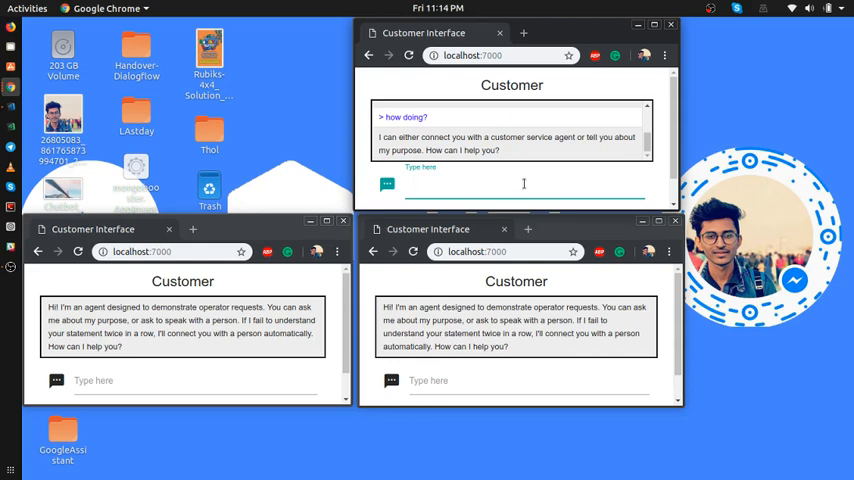
left_click(524, 184)
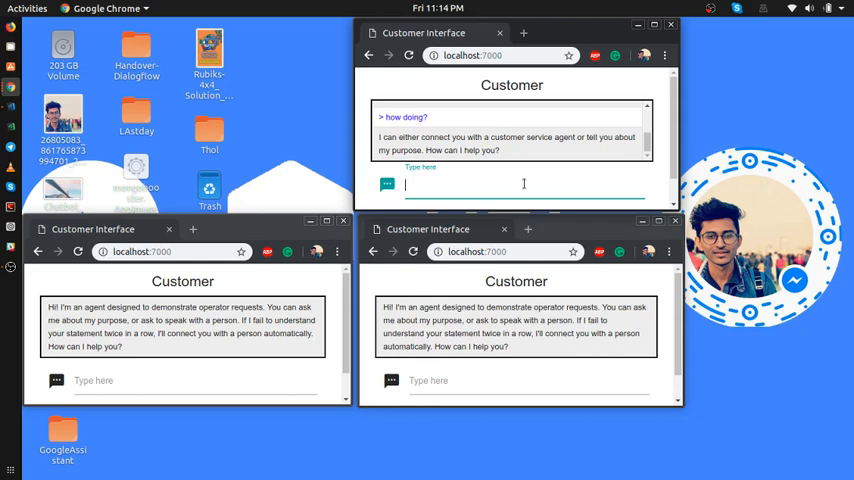